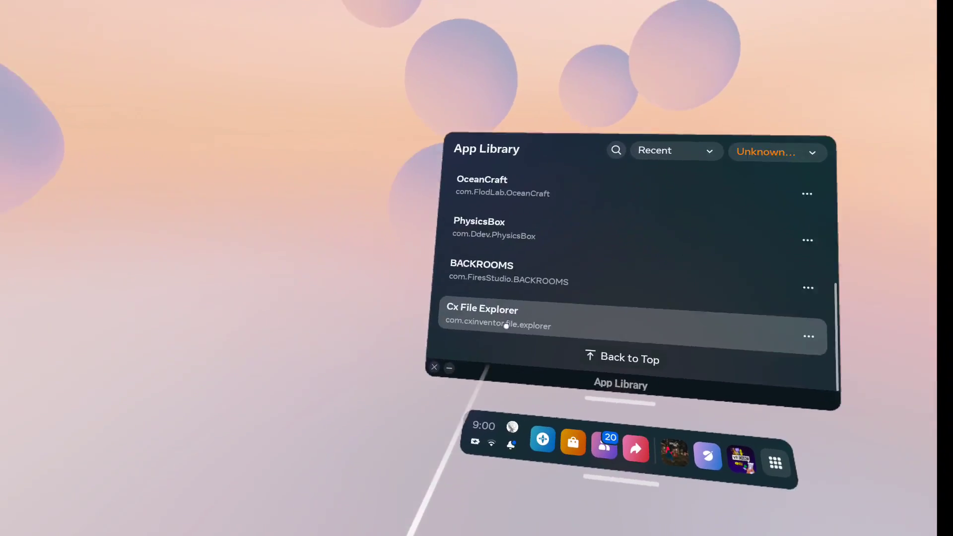
Close and reopen the App Library so Gorilla Tag and its pending update appear first
left_click(434, 368)
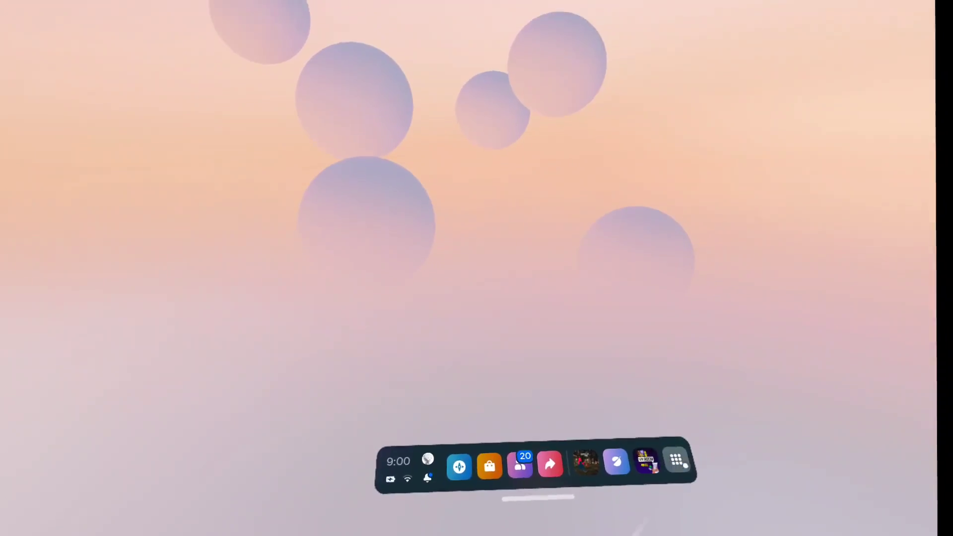
left_click(676, 460)
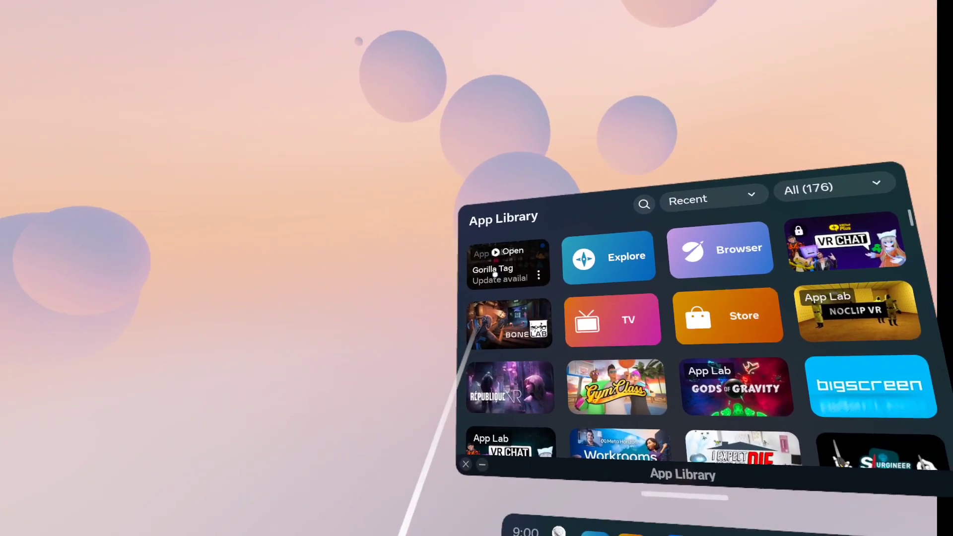
Launch Gorilla Tag from its tile without updating, reaching the audio-recording permission prompt
left_click(500, 278)
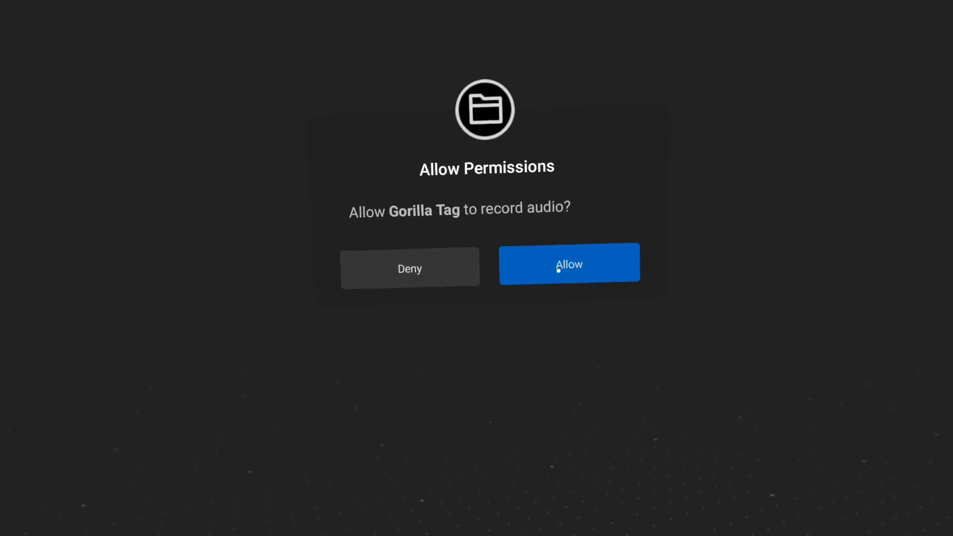
left_click(569, 263)
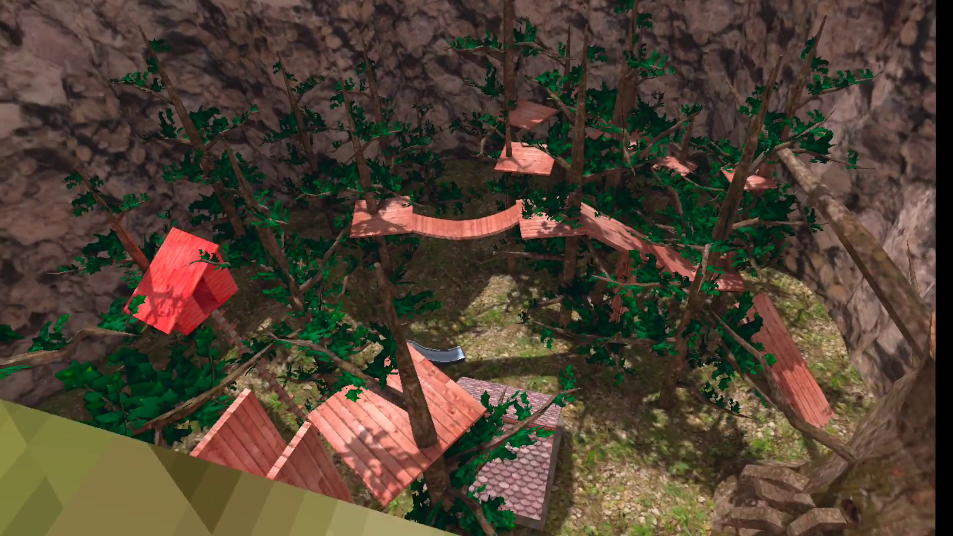
mouse_move(476, 268)
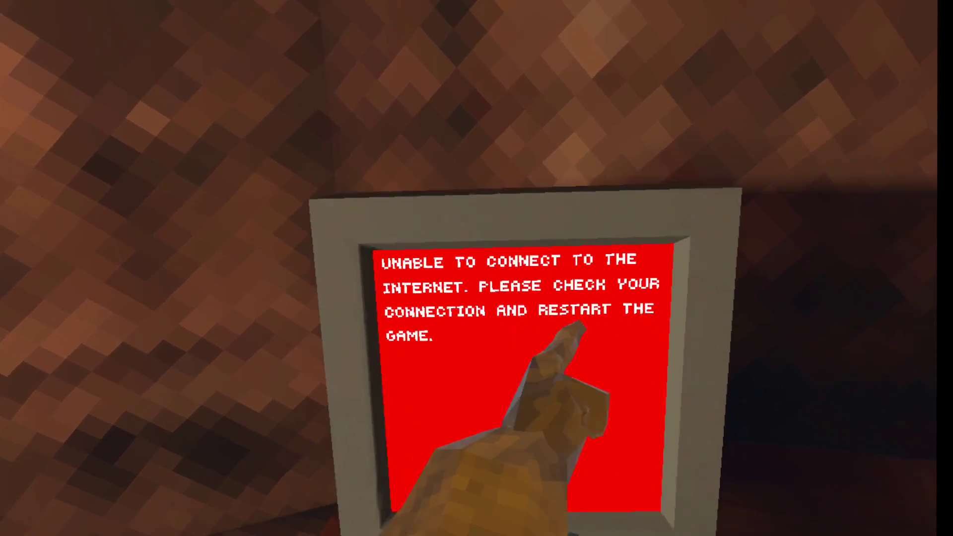
mouse_move(477, 269)
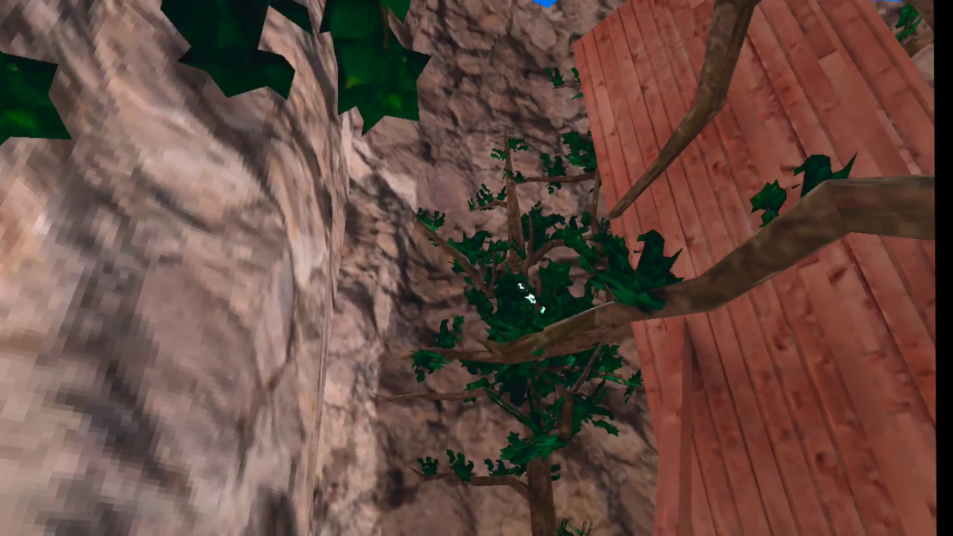
mouse_move(476, 268)
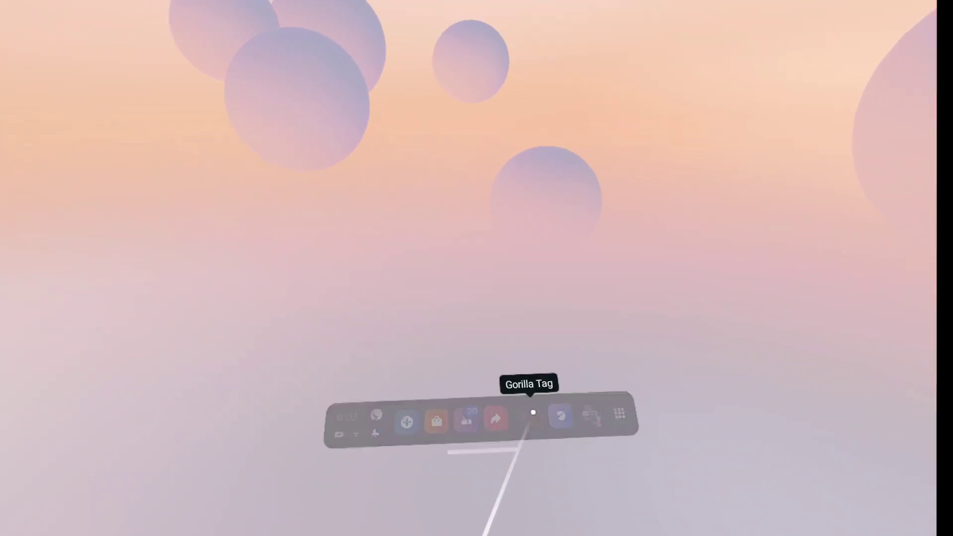
Launch Gorilla Tag from the dock, bringing up the 1.1.30 Update Available prompt
left_click(533, 422)
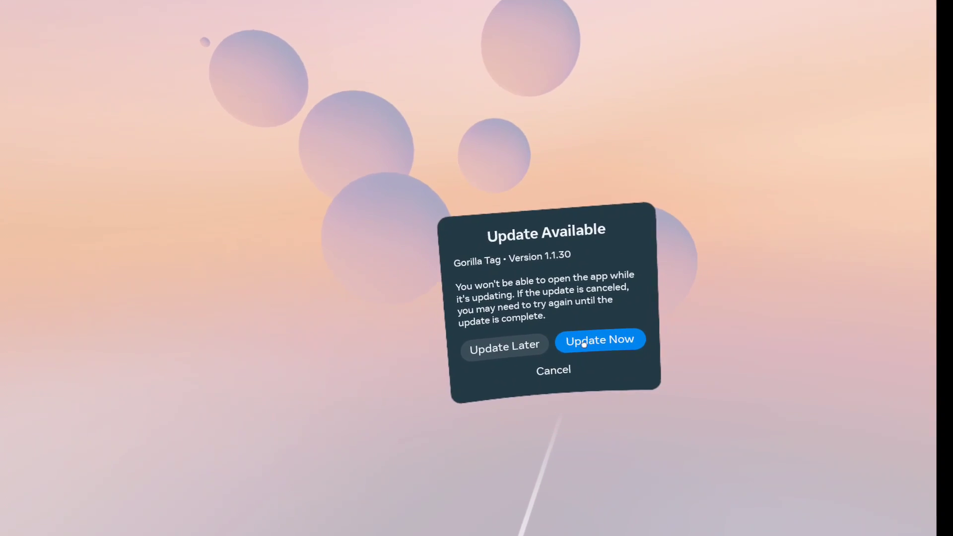
Dismiss the update prompt so Gorilla Tag opens unupdated in its old cave room
left_click(553, 370)
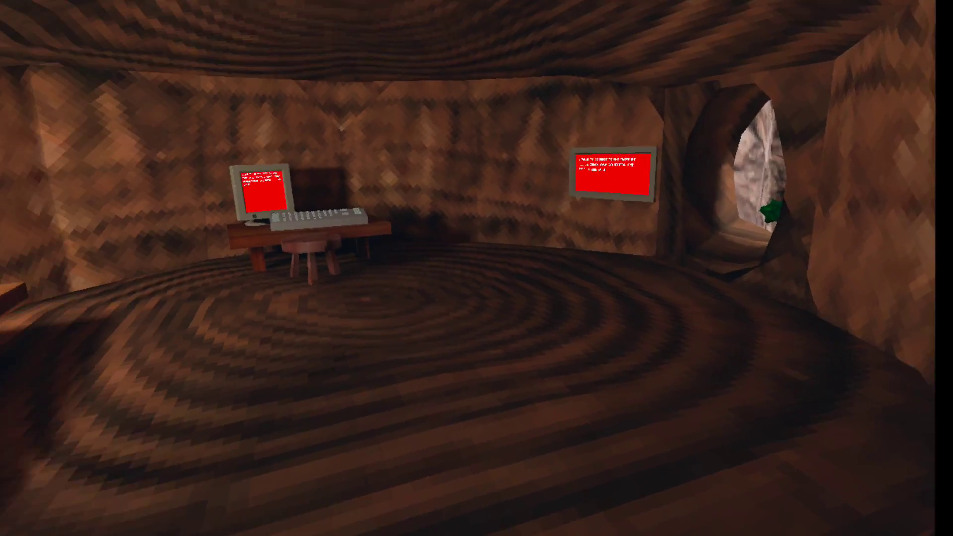
mouse_move(476, 268)
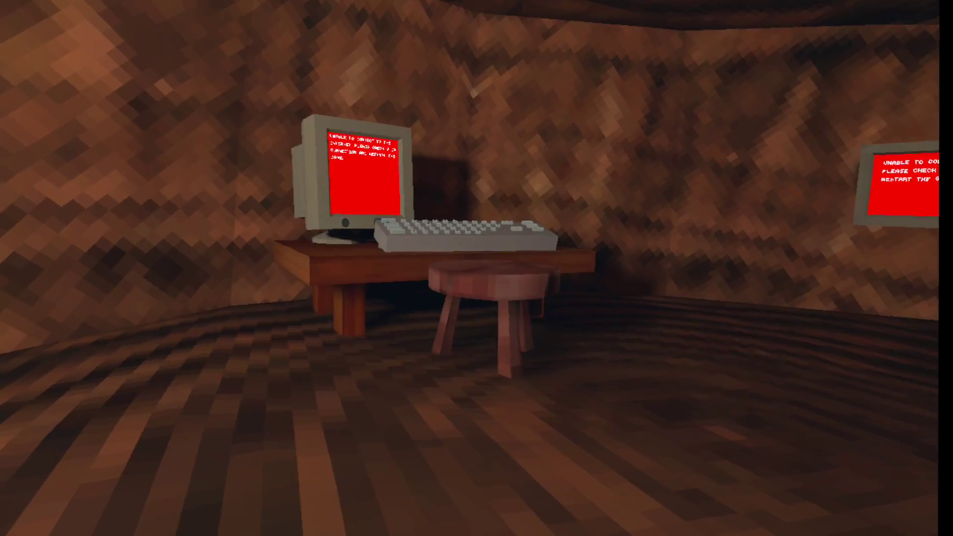
mouse_move(476, 268)
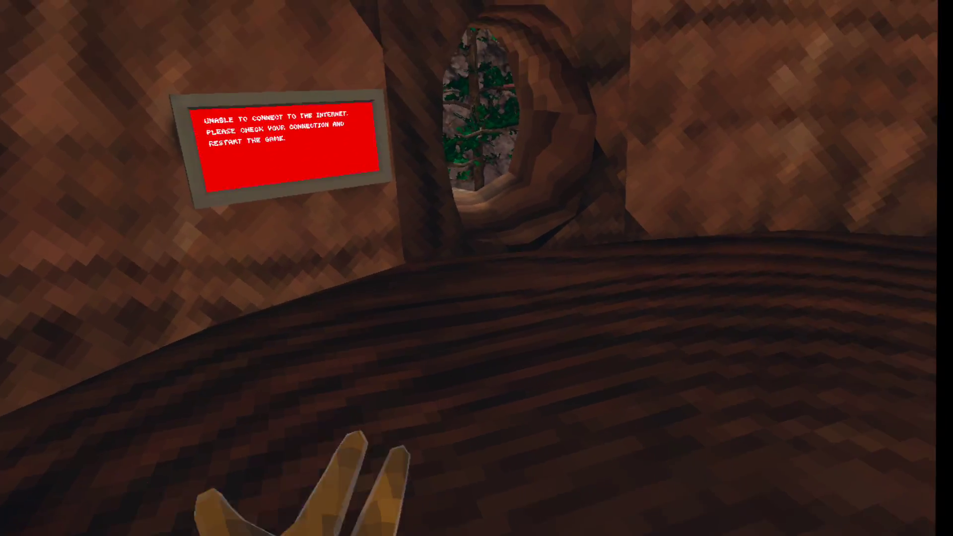
mouse_move(477, 268)
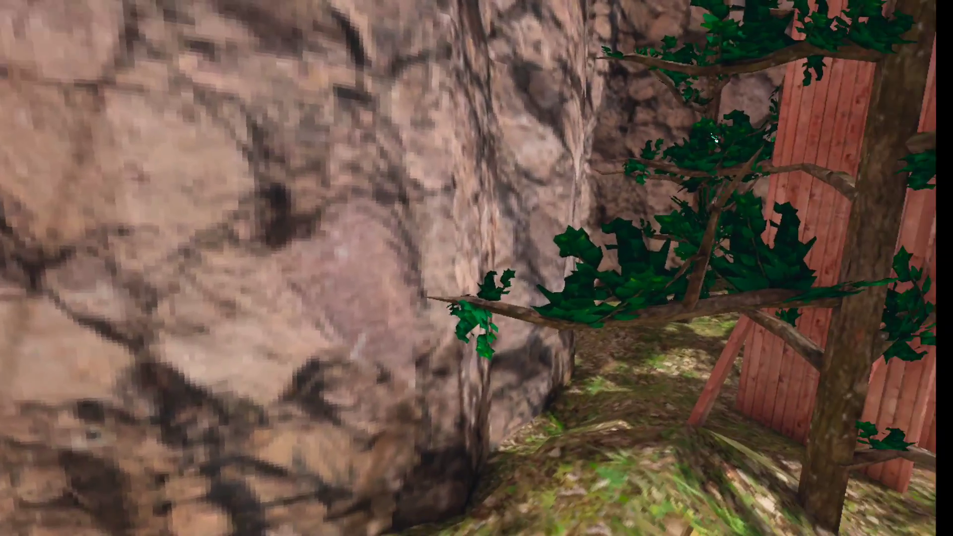
mouse_move(477, 268)
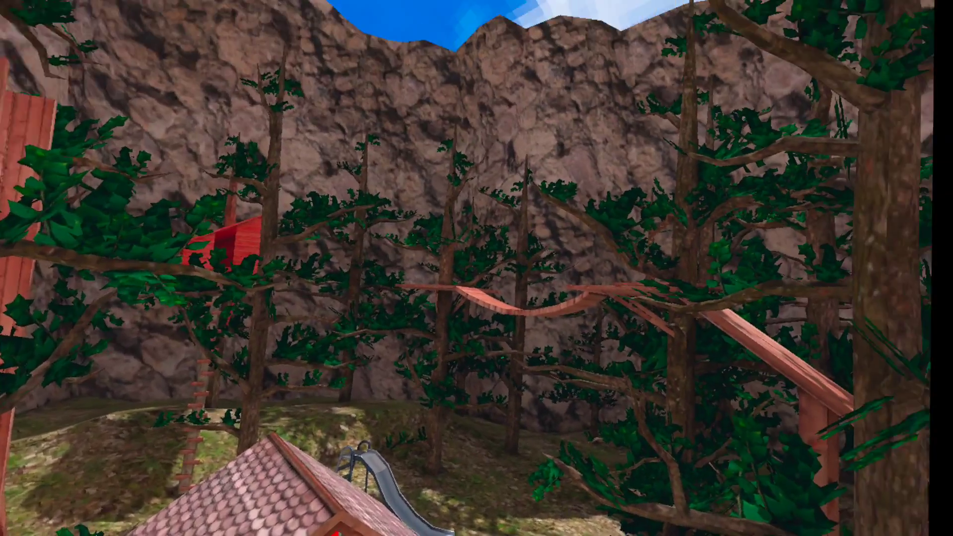
mouse_move(477, 268)
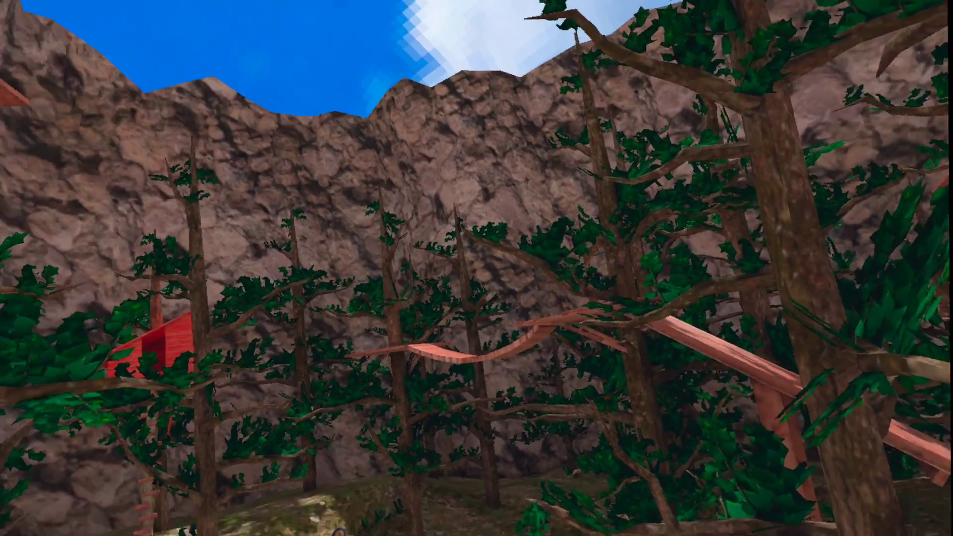
mouse_move(477, 268)
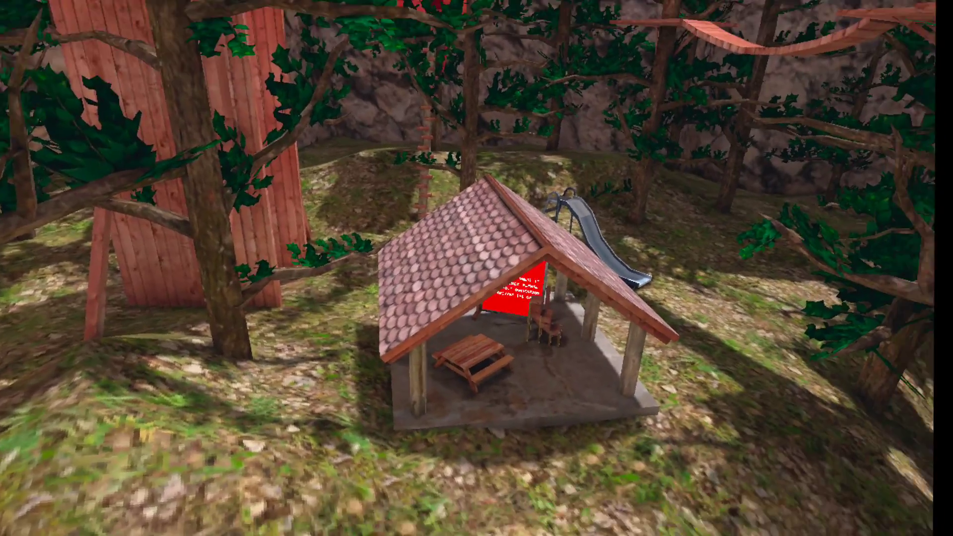
mouse_move(476, 269)
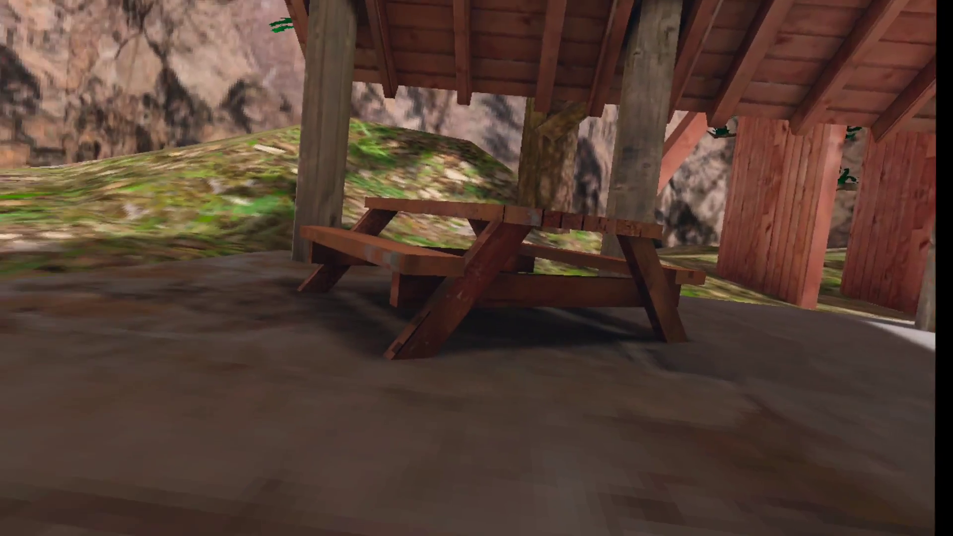
mouse_move(476, 268)
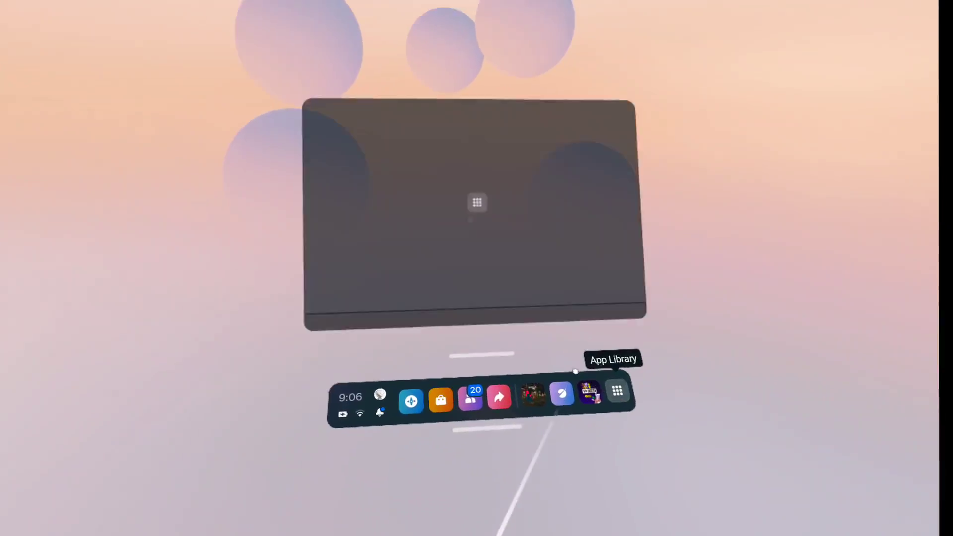
Uninstall Gorilla Tag from the headset via its App Library options menu
left_click(617, 389)
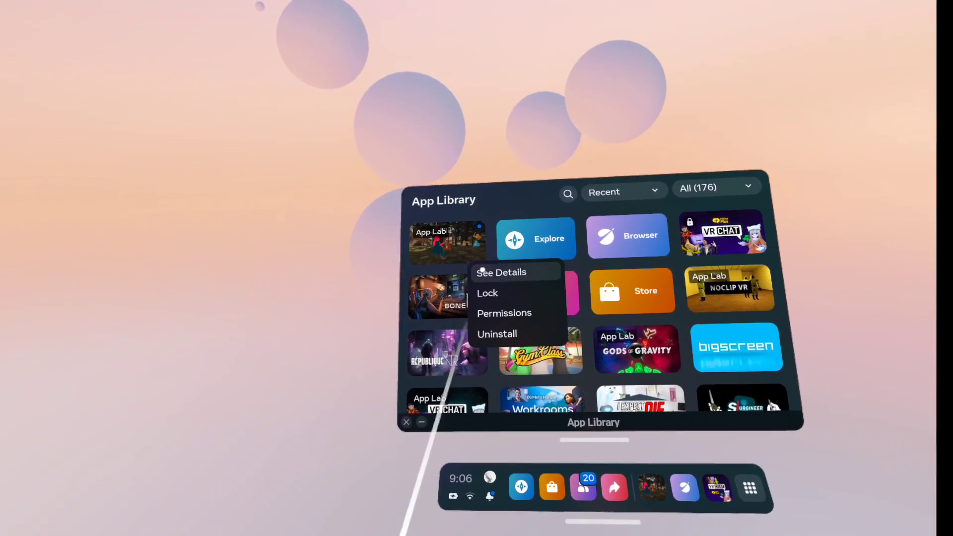
left_click(497, 333)
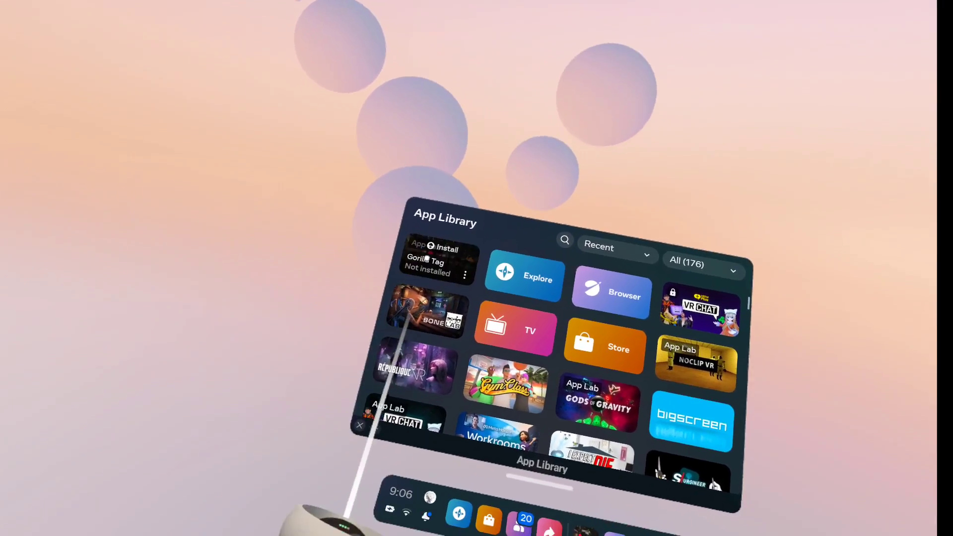
Attempt to reinstall Gorilla Tag and go to Storage settings after the not-enough-space error
left_click(443, 248)
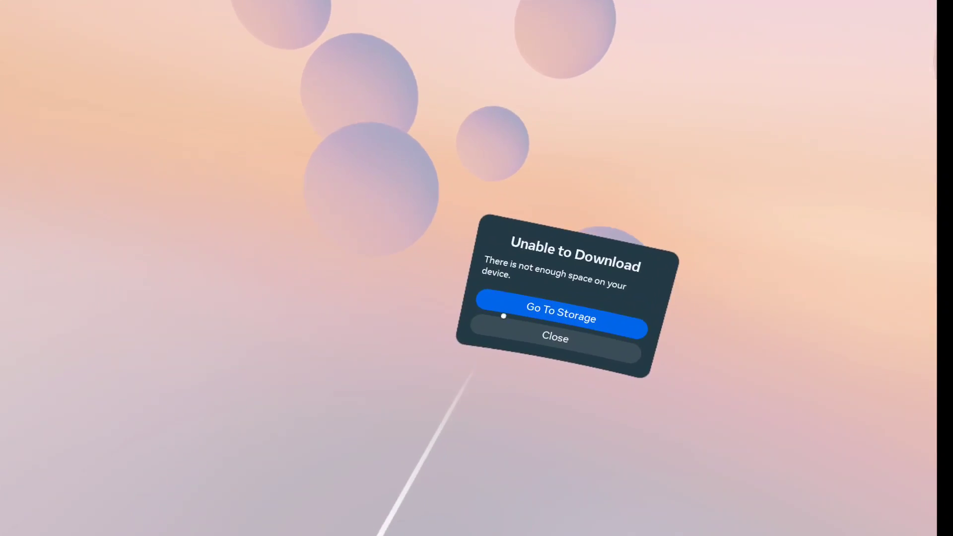
left_click(560, 317)
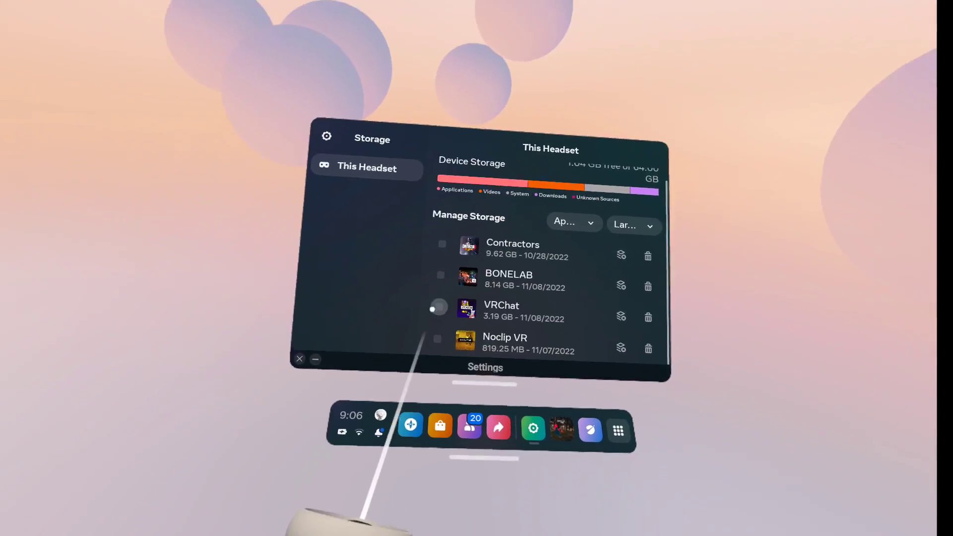
Mark VRChat in the storage list and uninstall it to free space
left_click(438, 307)
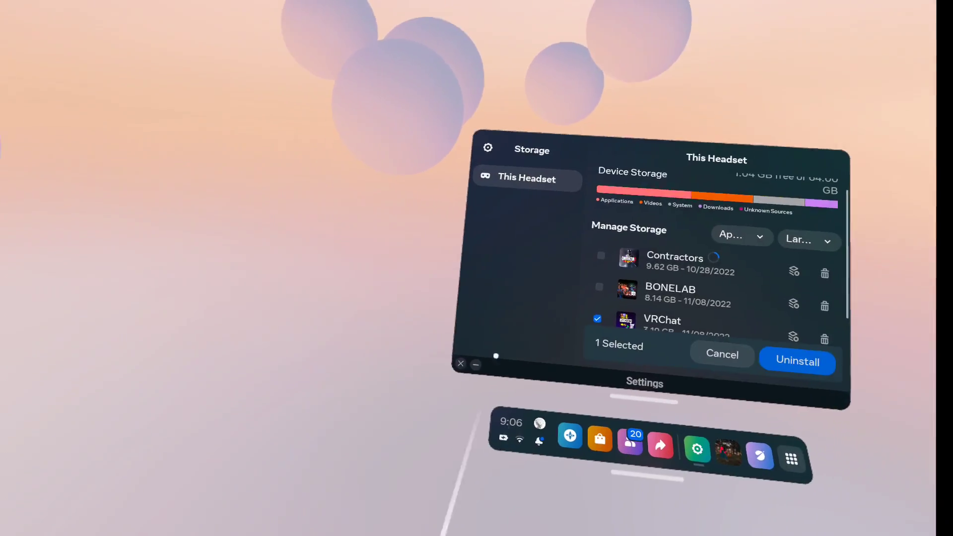
left_click(797, 361)
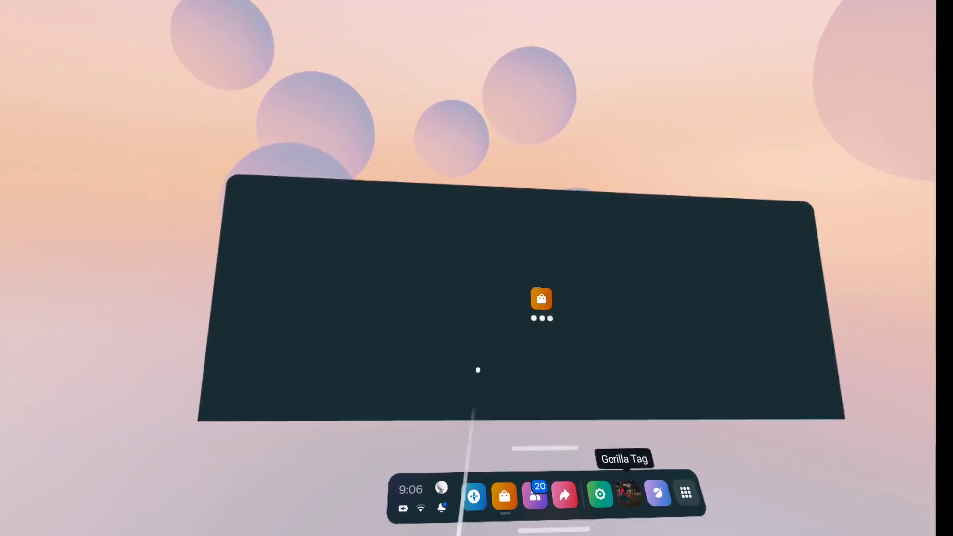
Start downloading Gorilla Tag again from its App Library tile
left_click(686, 493)
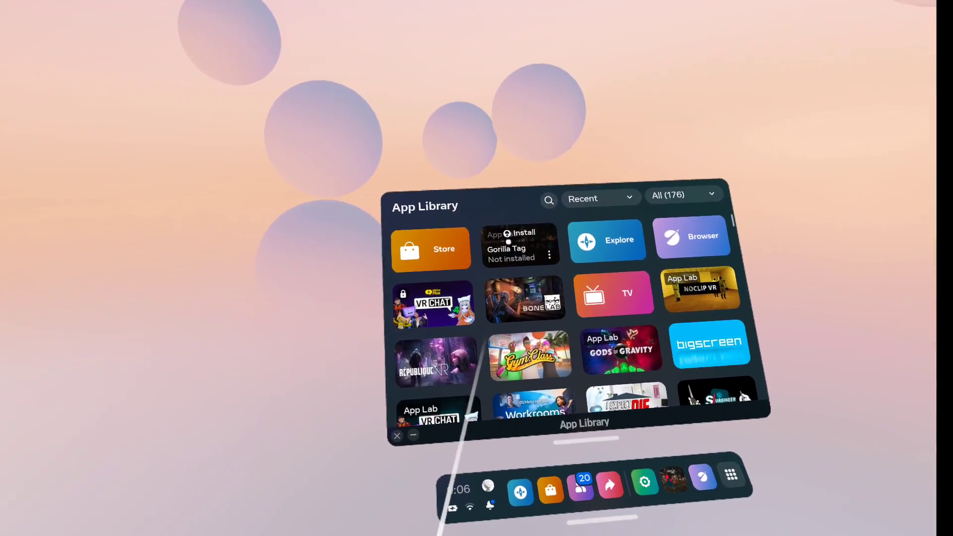
left_click(522, 235)
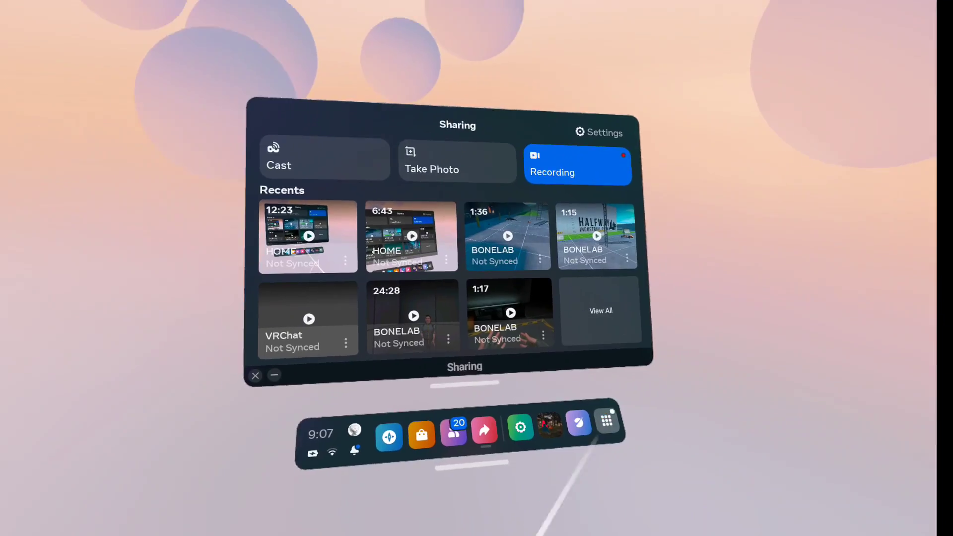
Return to the App Library, where Gorilla Tag now shows as reinstalled
left_click(606, 419)
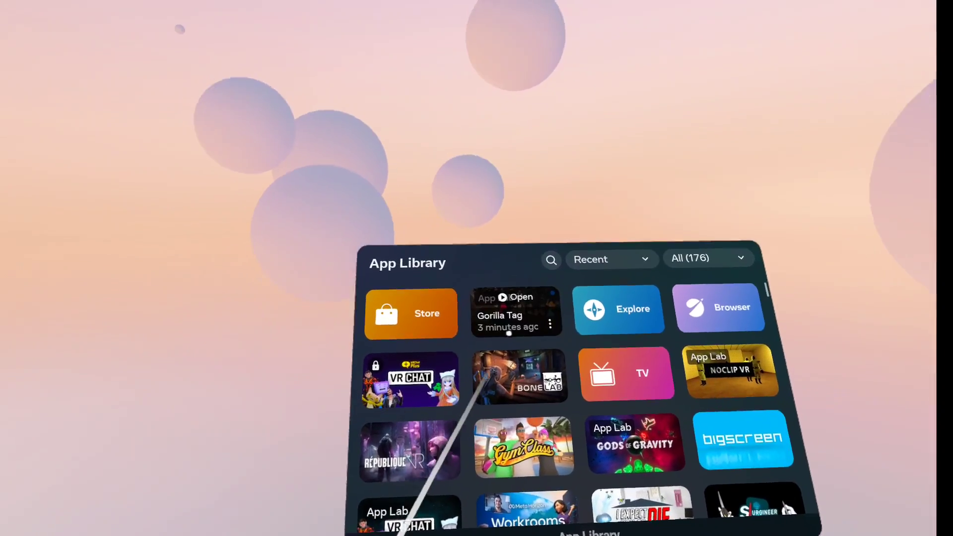
Launch the reinstalled Gorilla Tag from its App Library tile
left_click(515, 297)
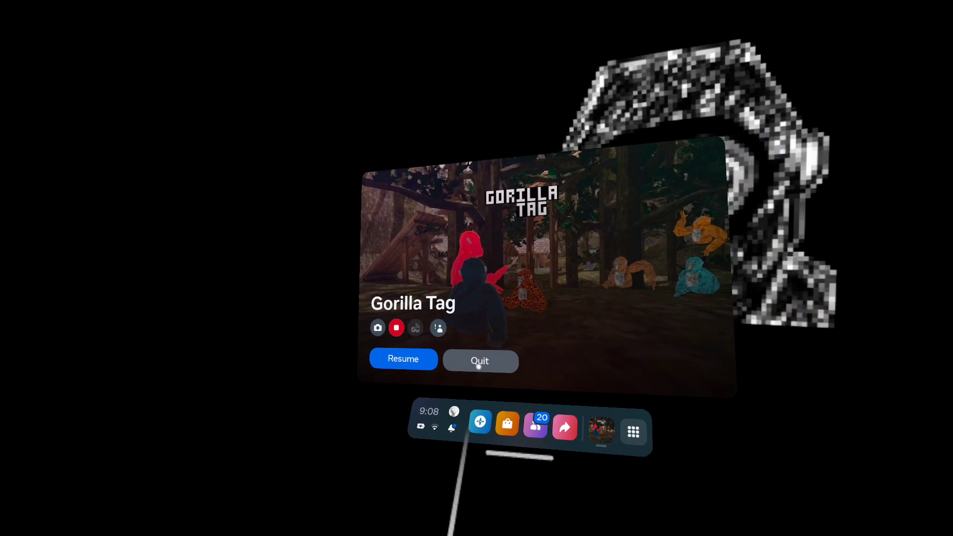